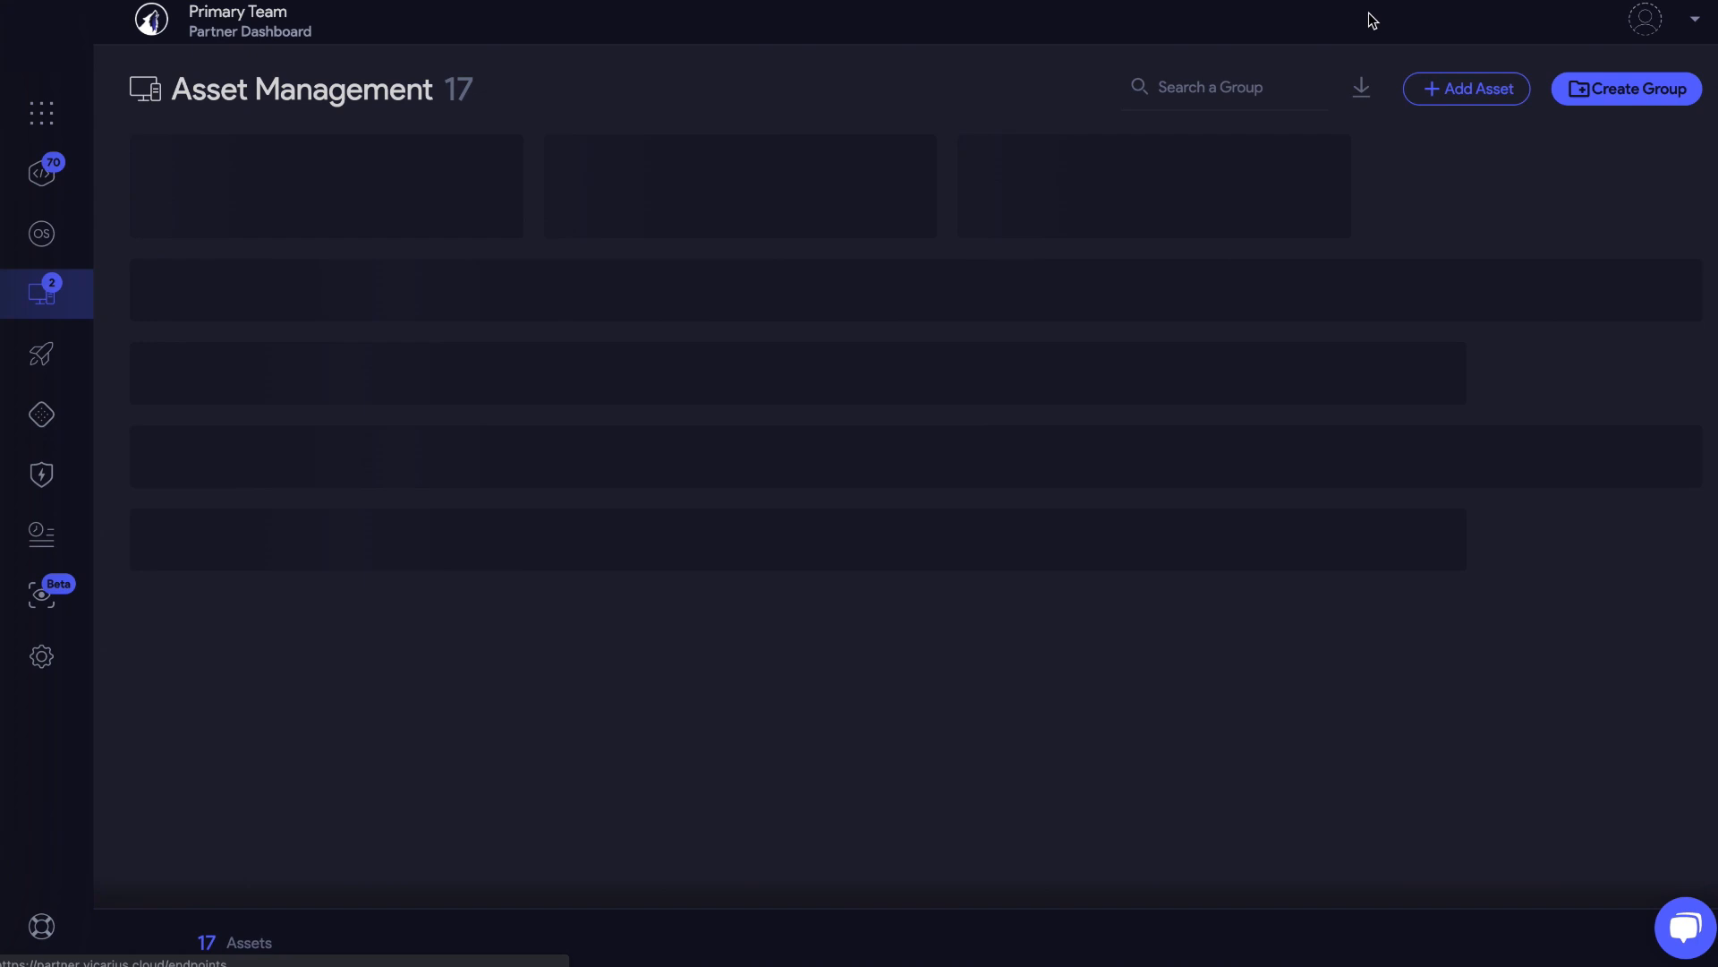
Create a group named 'Windows 10 assets' filtered to Workstation type, Low risk and Online status
{"action": "left_click", "coordinate": [1625, 90]}
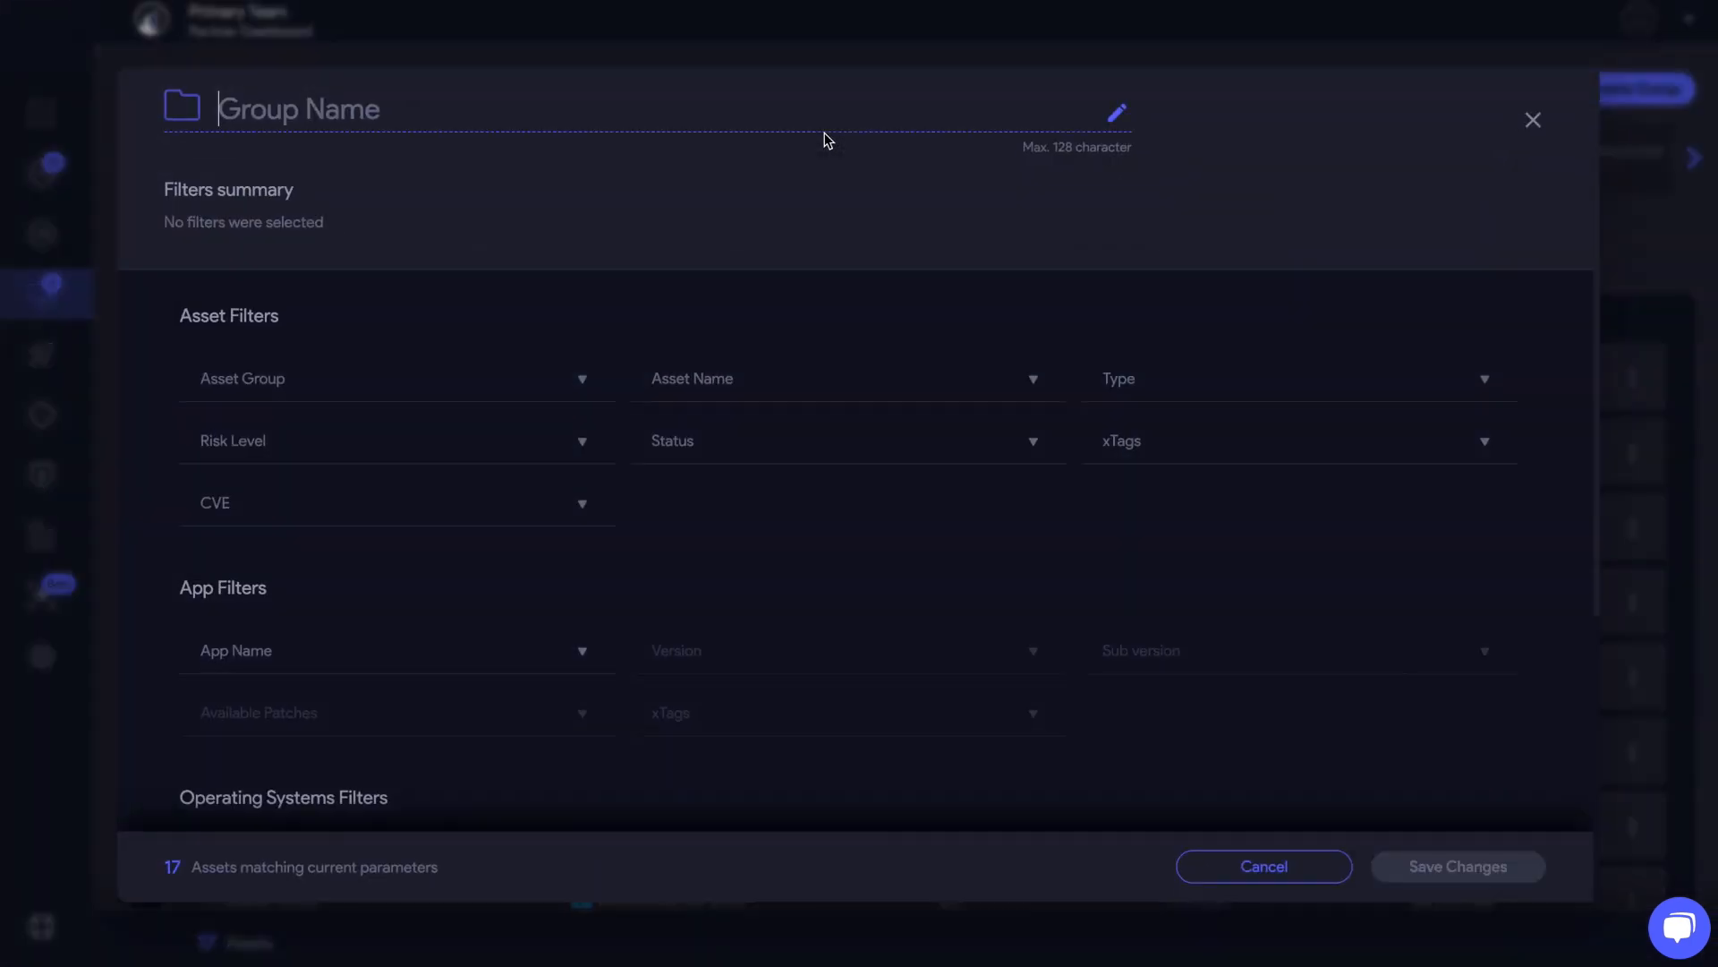
{"action": "type", "text": "Windows 10 assets"}
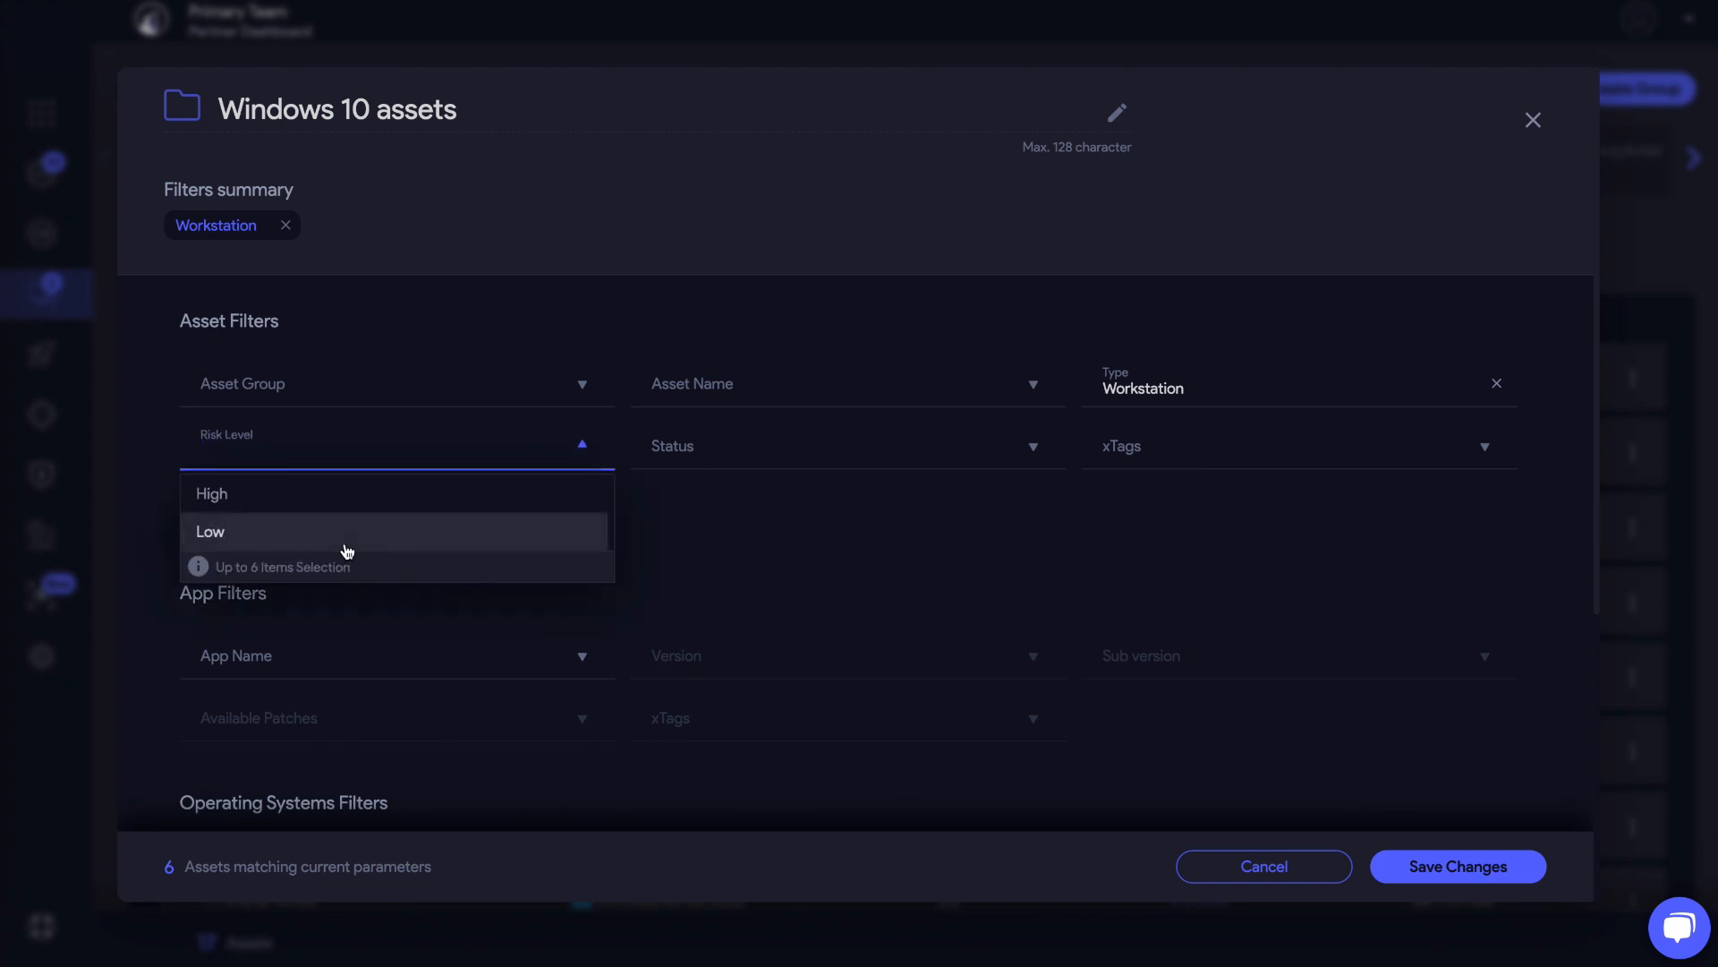
{"action": "left_click", "coordinate": [209, 531]}
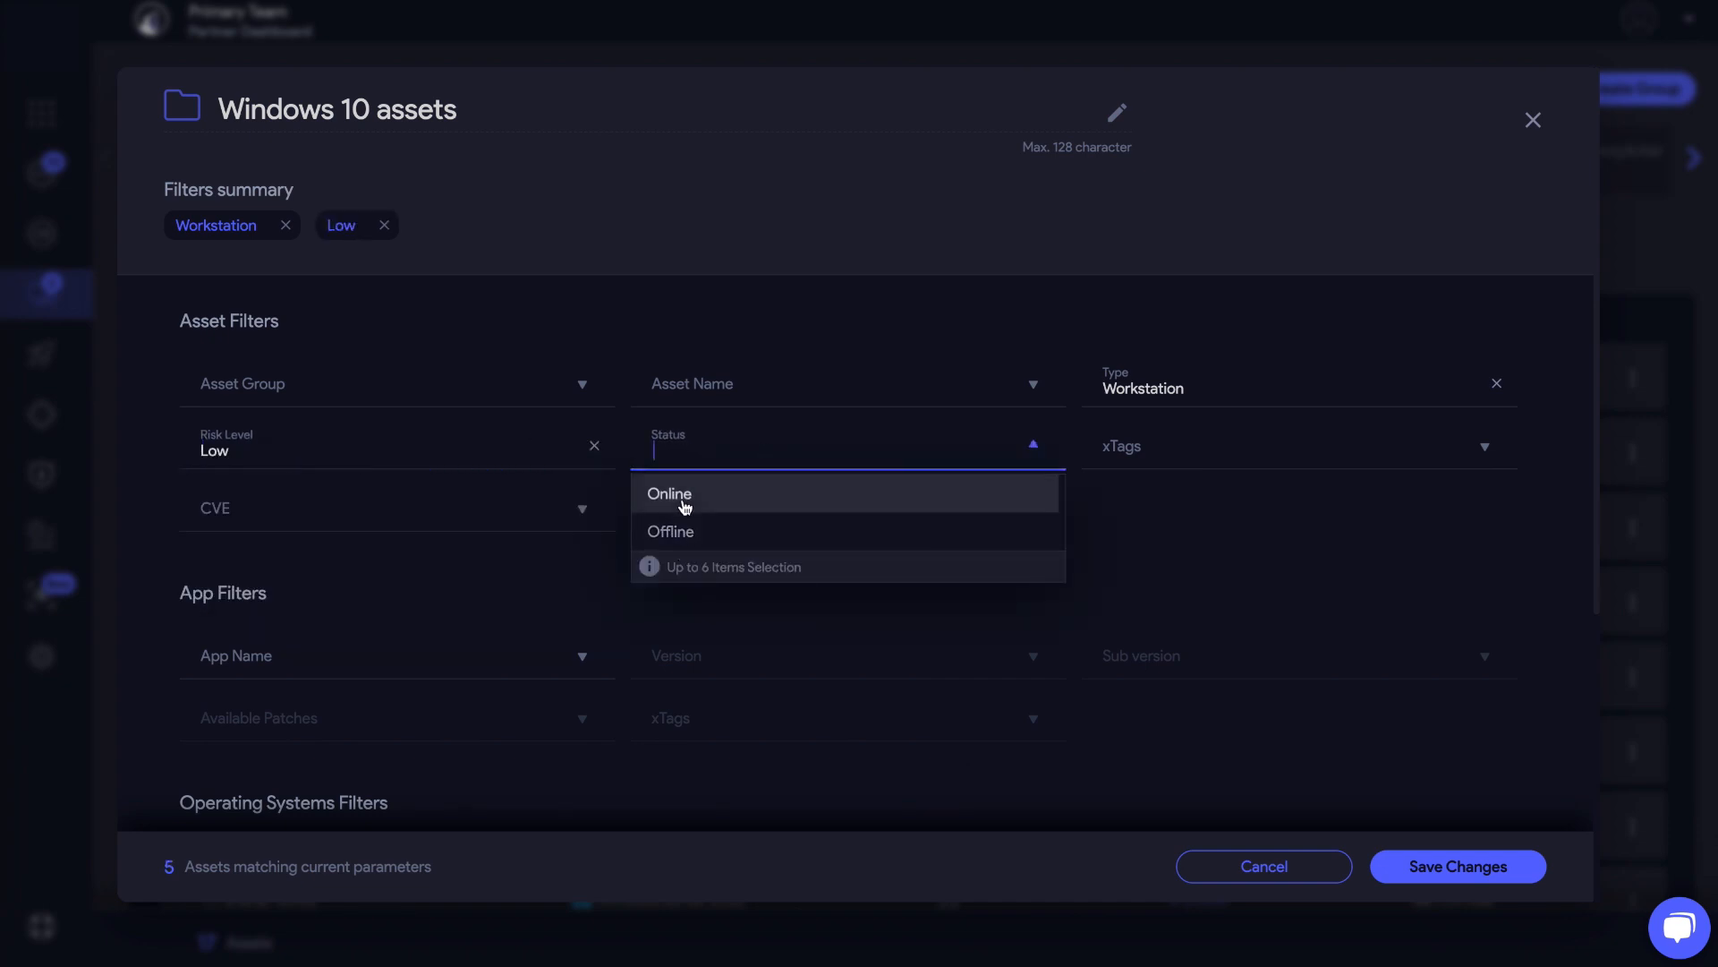
{"action": "left_click", "coordinate": [667, 494]}
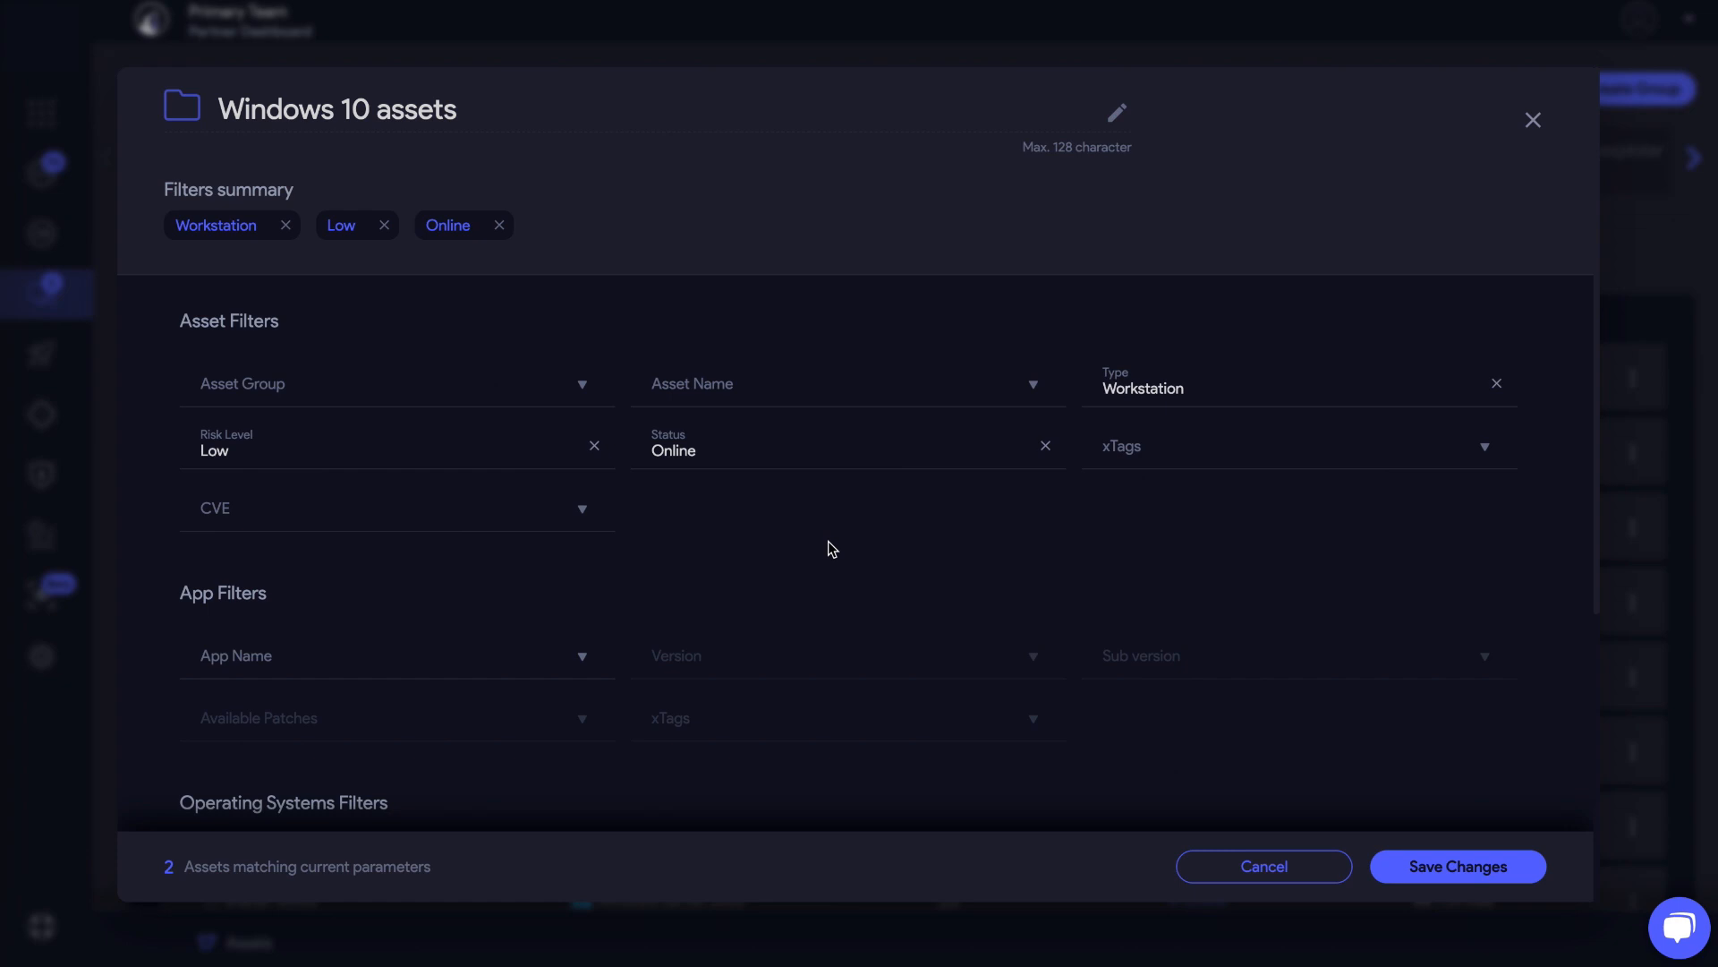
{"action": "left_click", "coordinate": [843, 449]}
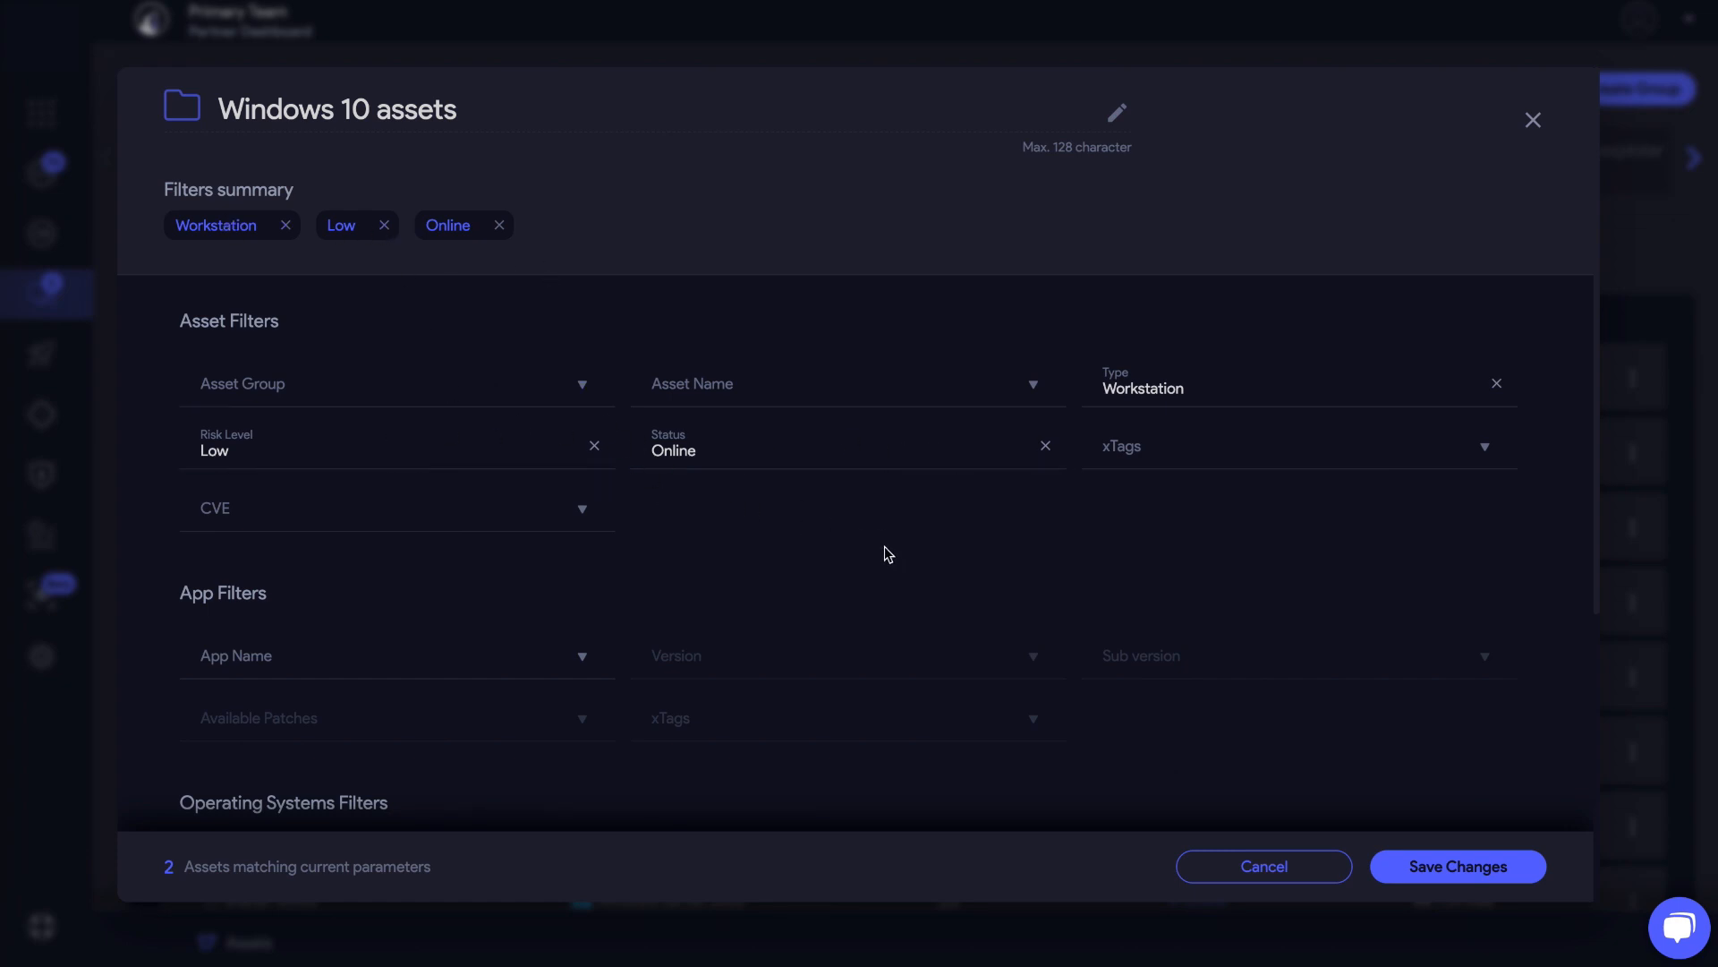
Review the Attribute Name choices and save the new asset group
{"action": "scroll", "scroll_direction": "down", "scroll_amount": 3}
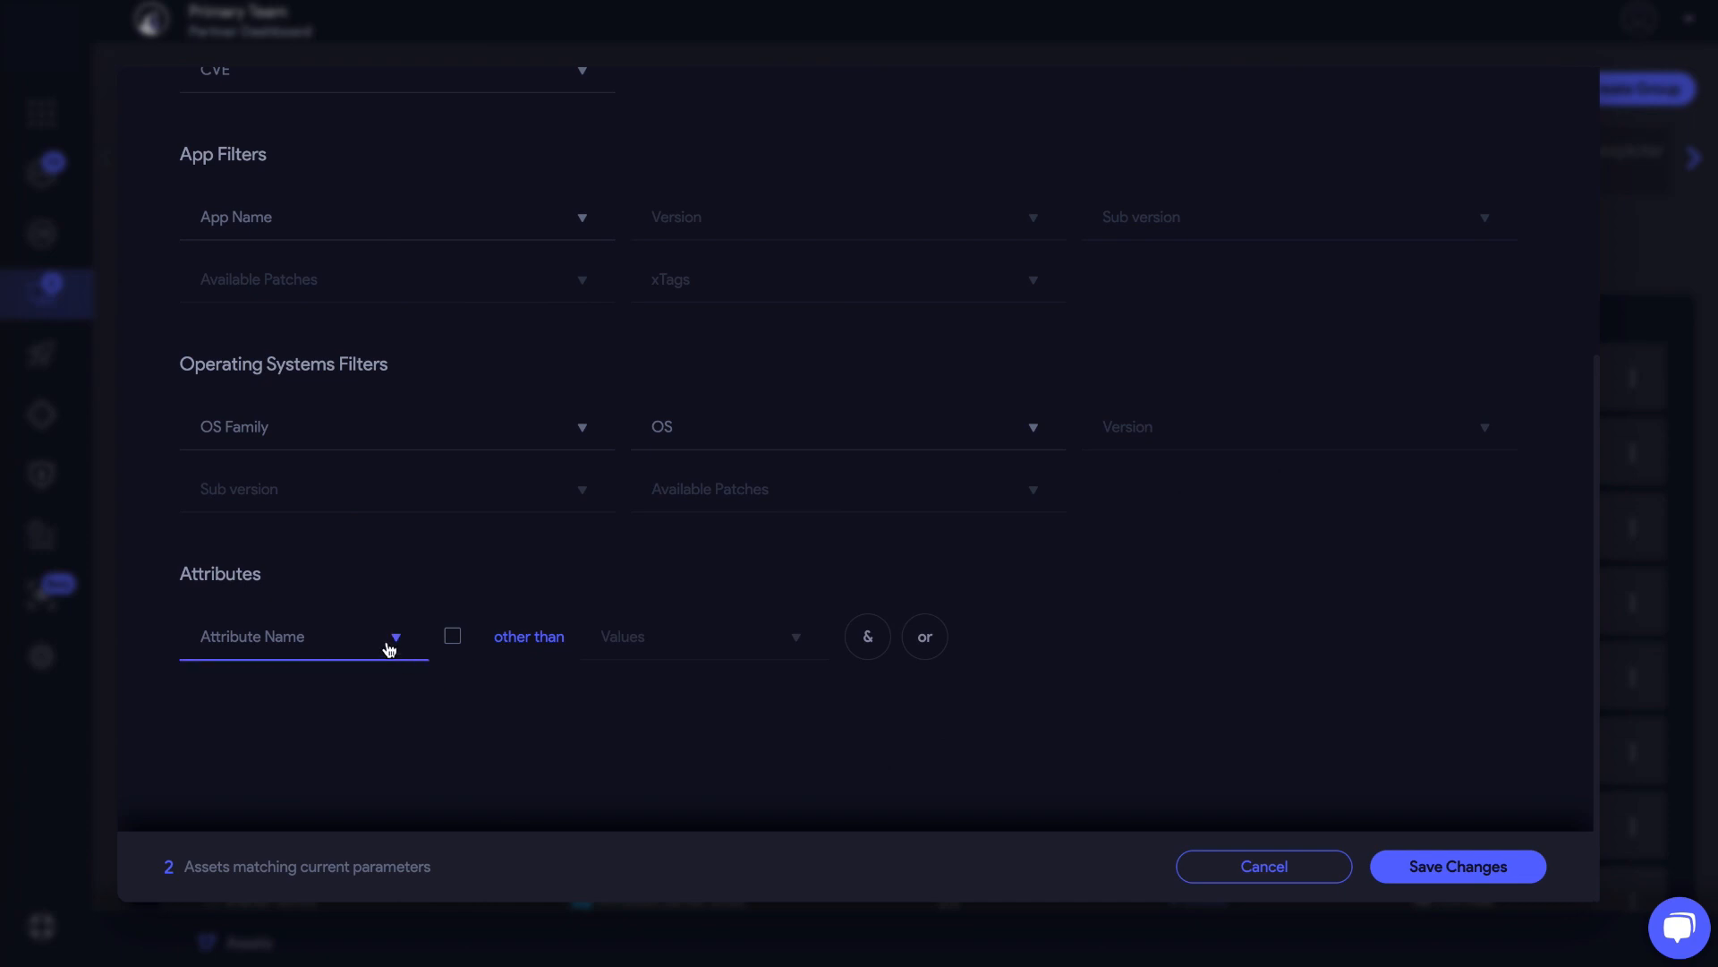
{"action": "left_click", "coordinate": [305, 635]}
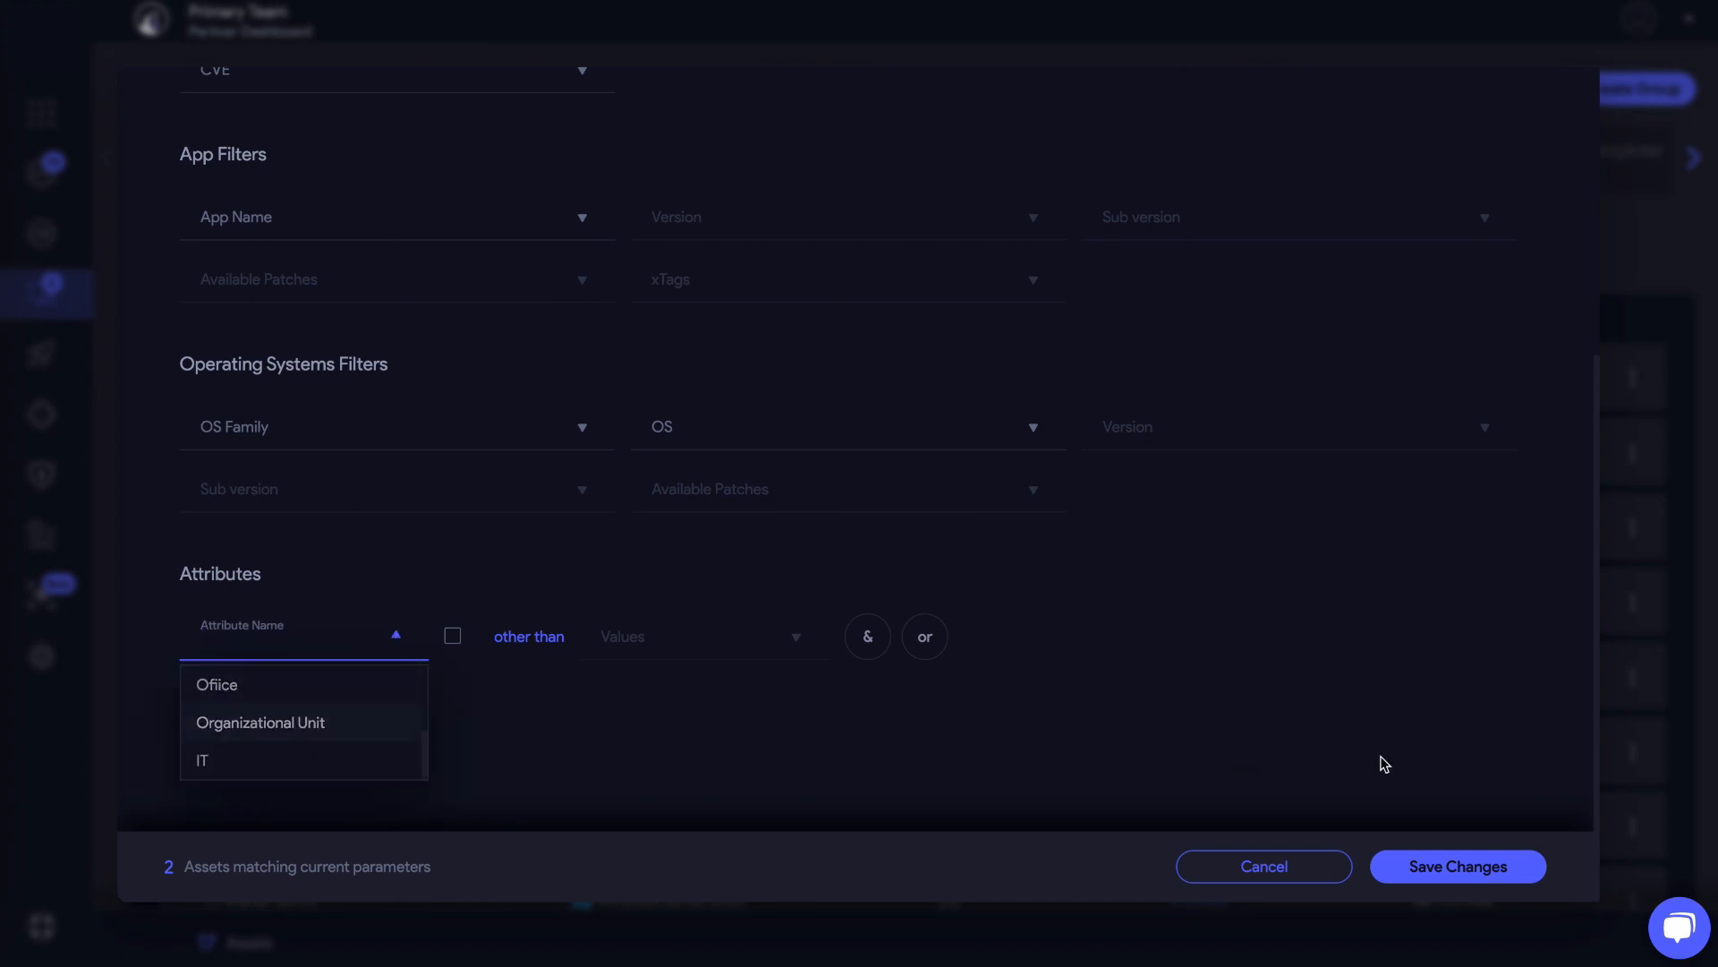
{"action": "left_click", "coordinate": [1262, 867]}
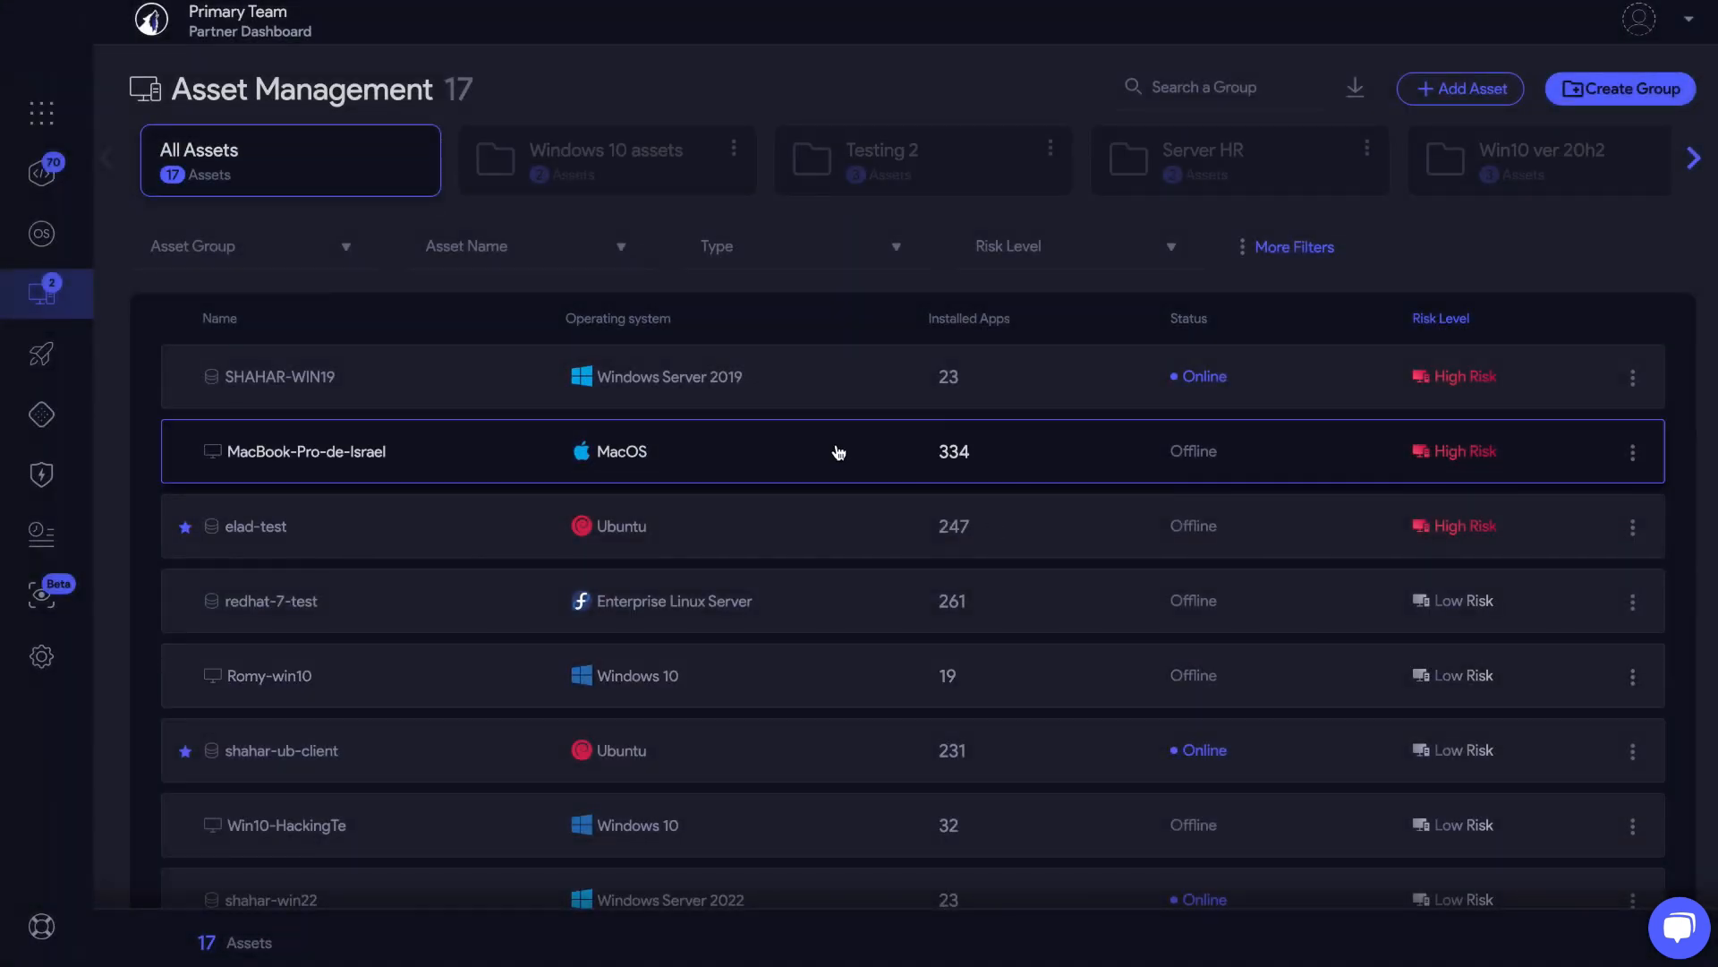
Filter the Partner Dashboard to the Windows 10 assets group
{"action": "left_click", "coordinate": [41, 113]}
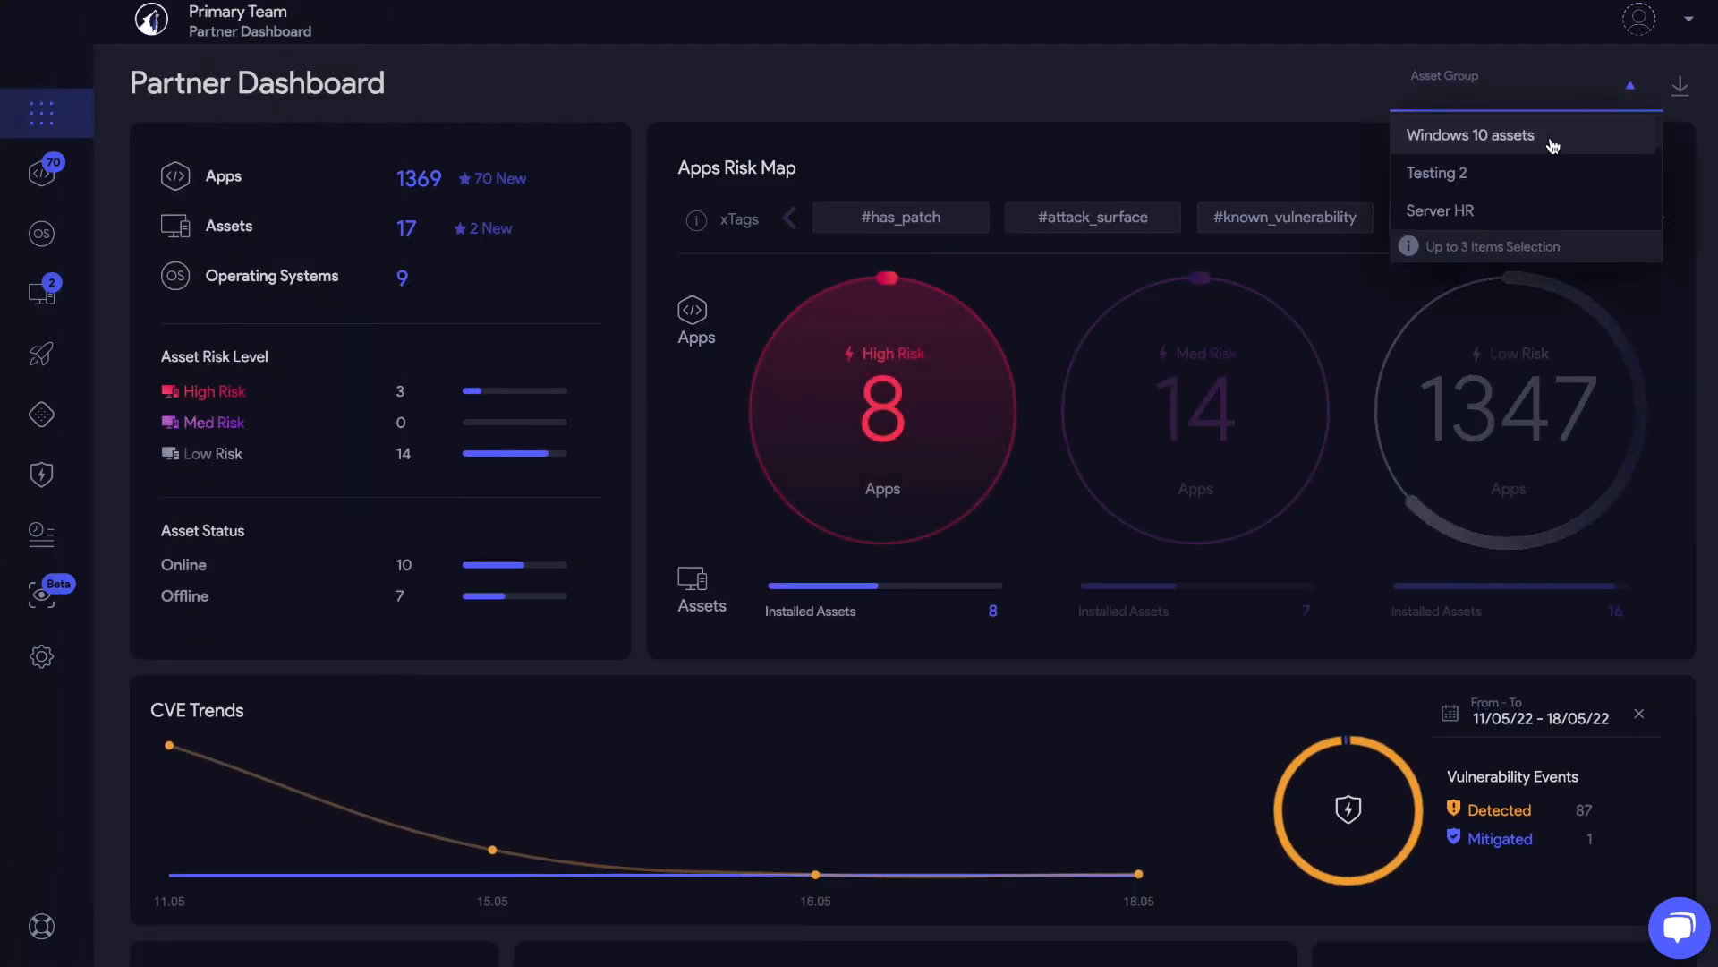
{"action": "left_click", "coordinate": [1471, 134]}
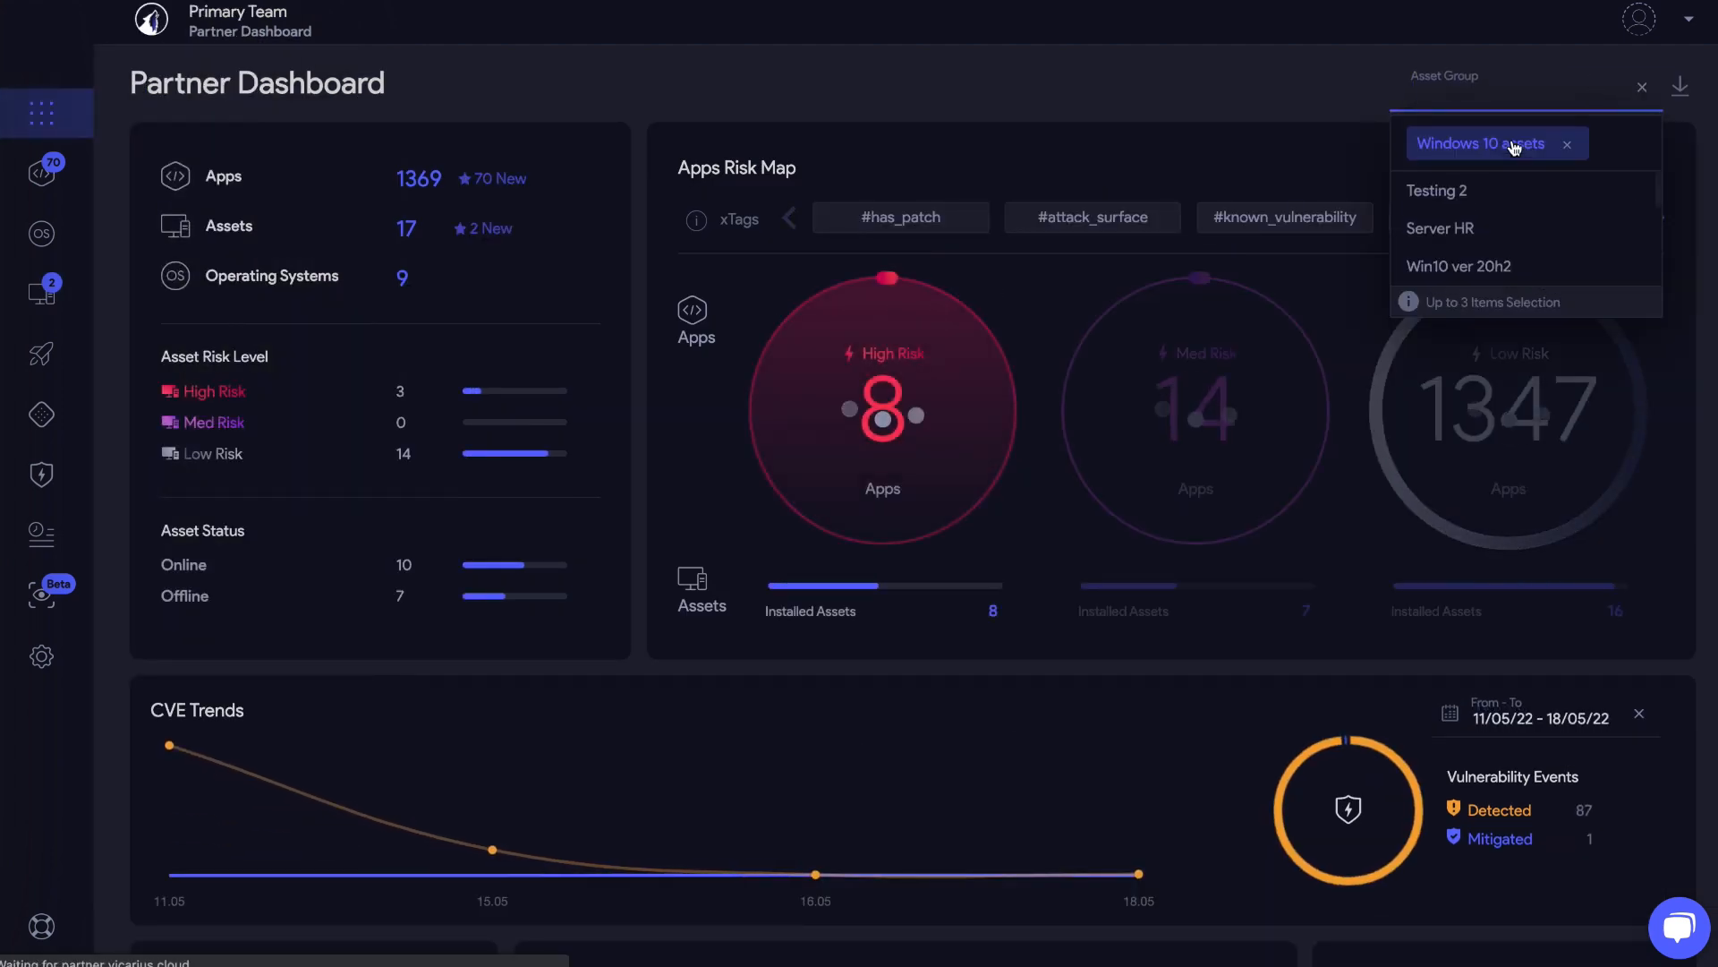
{"action": "left_click", "coordinate": [1481, 143]}
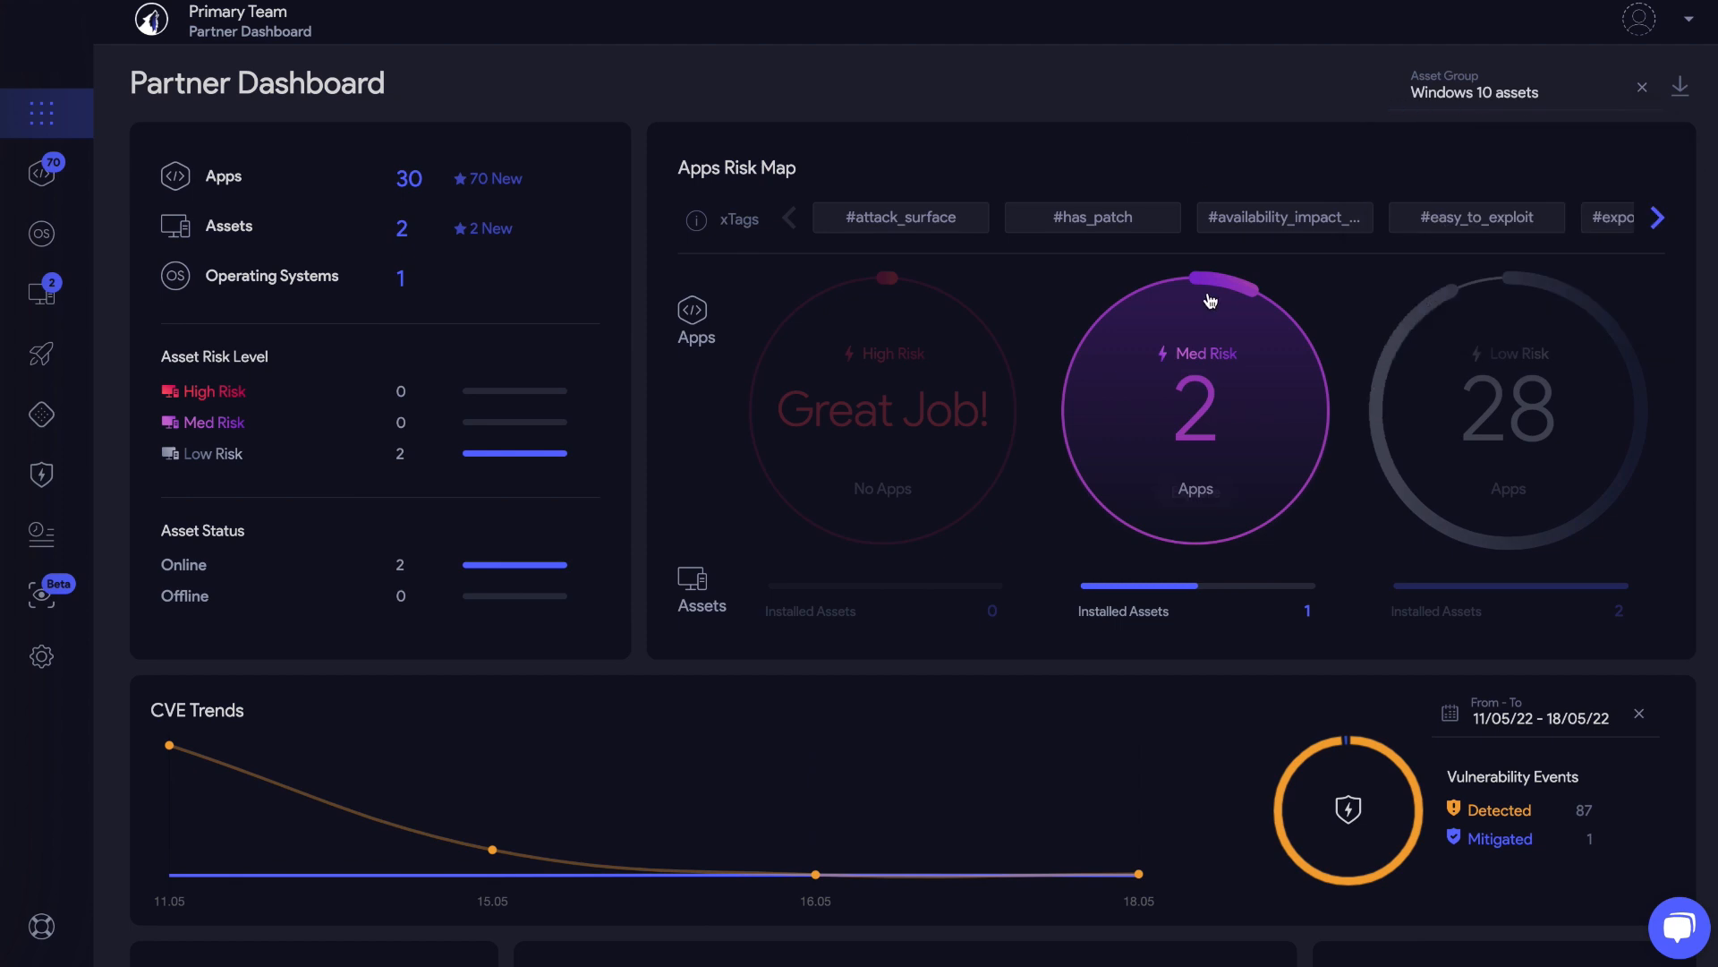
{"action": "mouse_move", "coordinate": [1491, 450]}
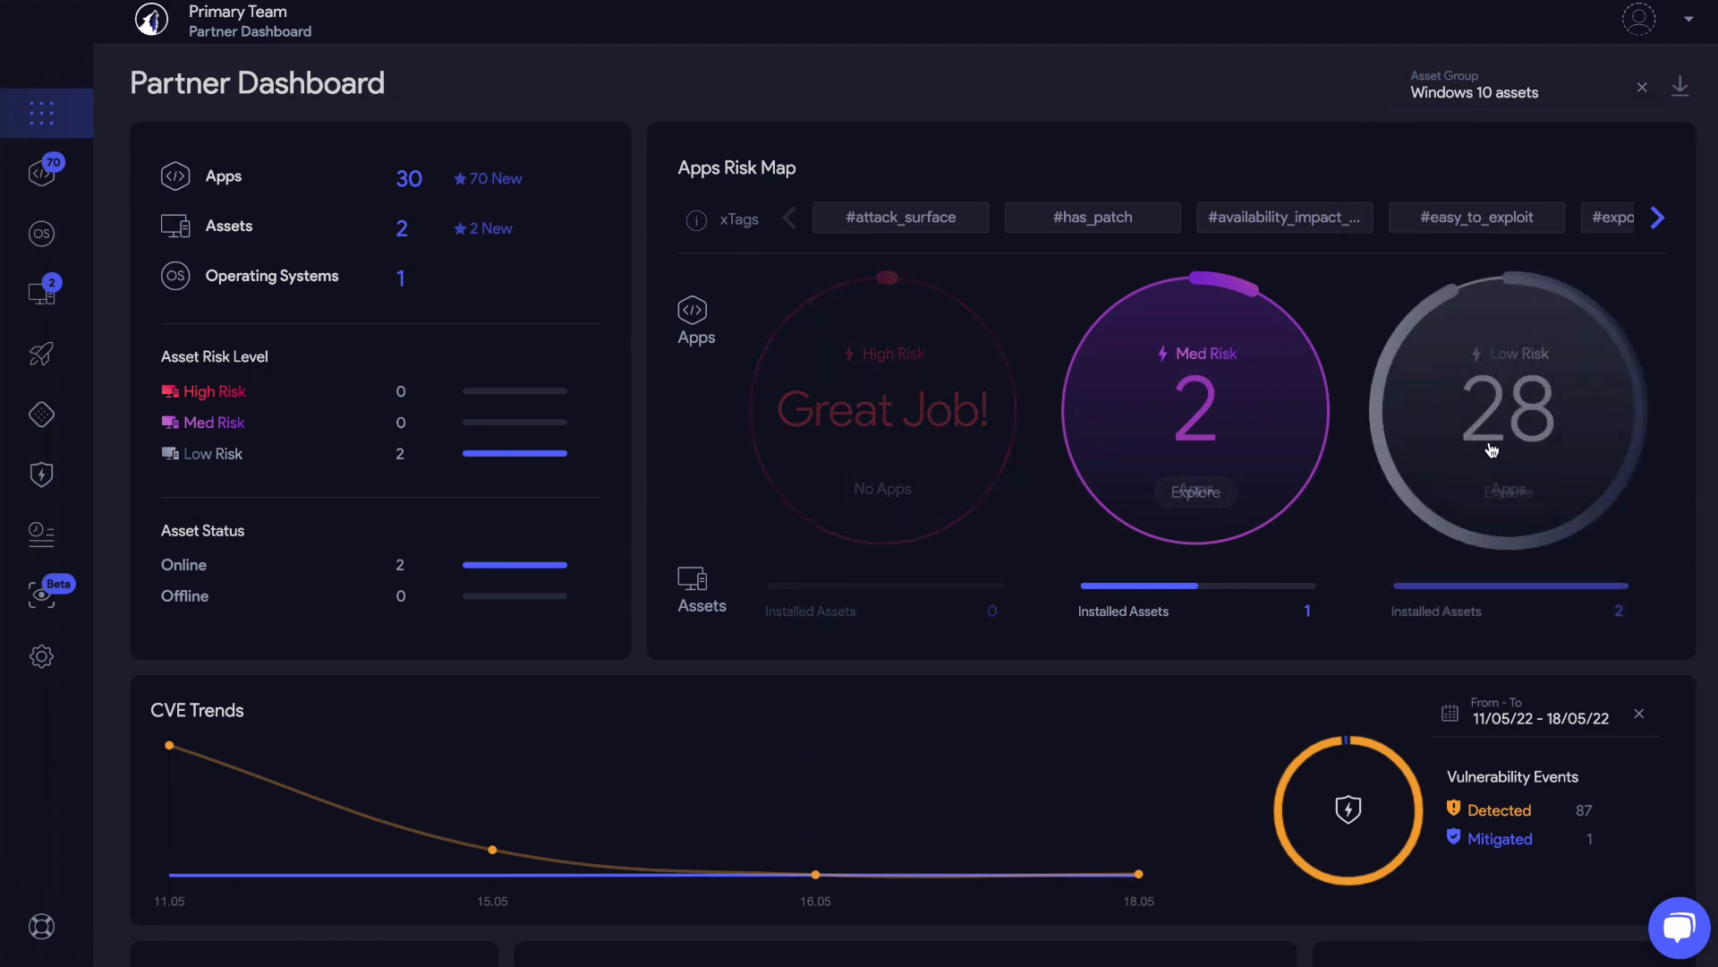
{"action": "mouse_move", "coordinate": [940, 95]}
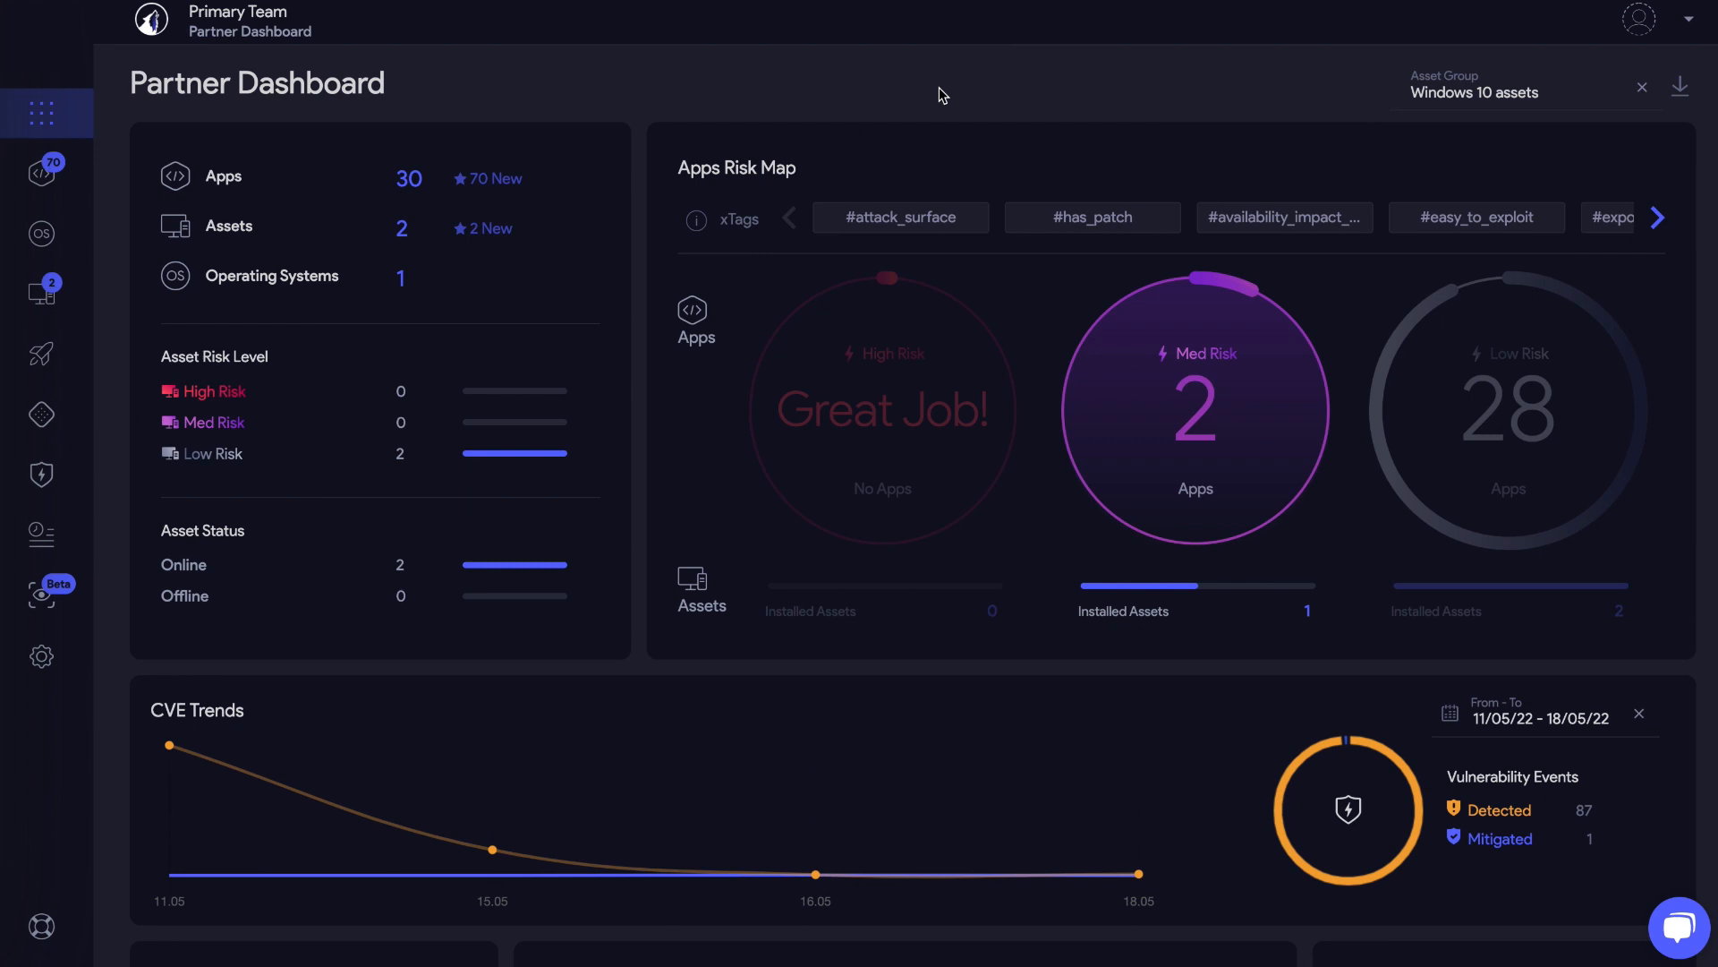
{"action": "mouse_move", "coordinate": [241, 299]}
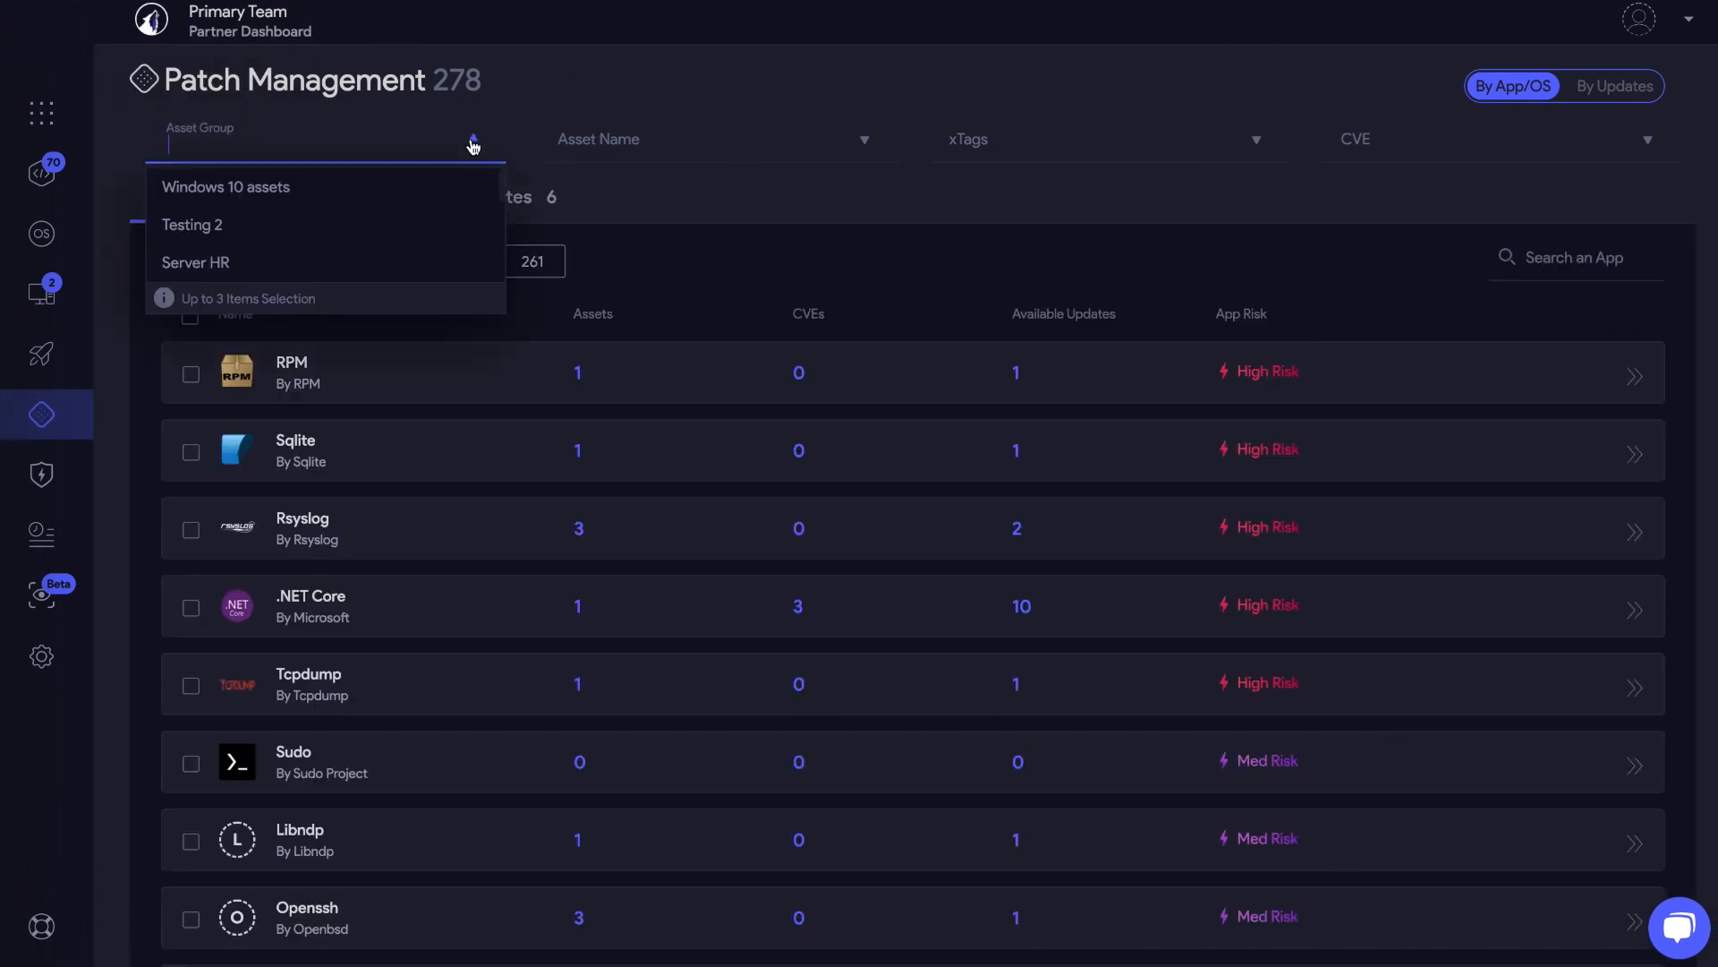
Filter Patch Management to the Windows 10 assets group
{"action": "left_click", "coordinate": [225, 186]}
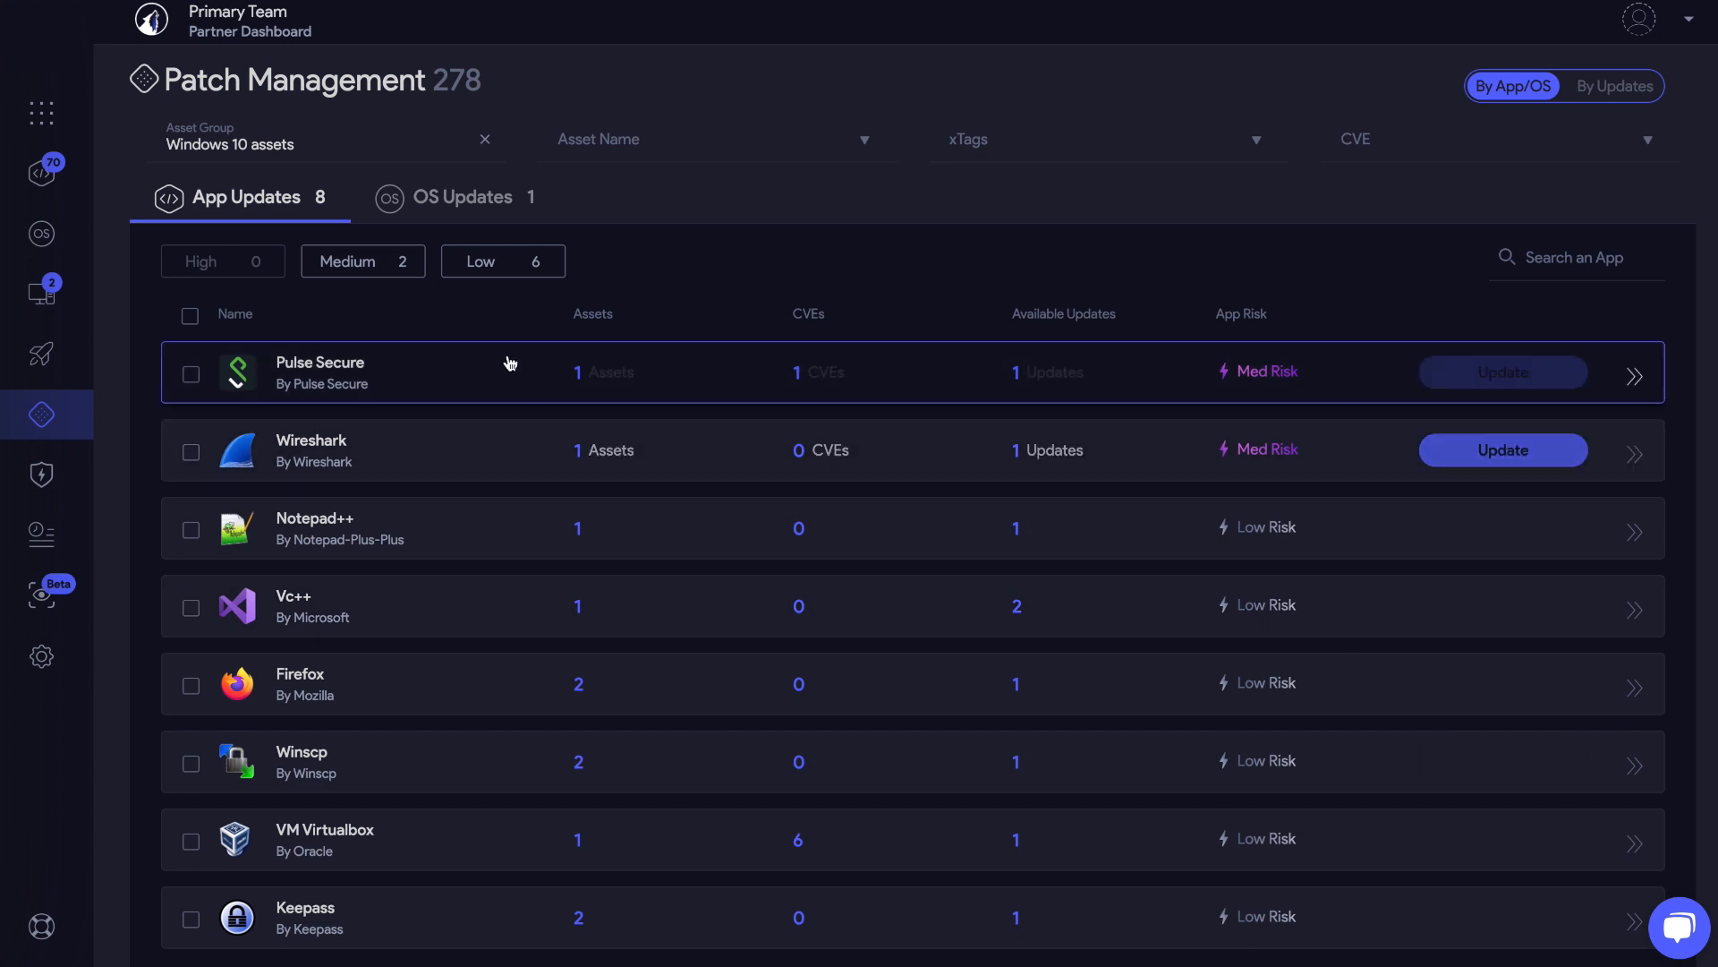
{"action": "mouse_move", "coordinate": [831, 302]}
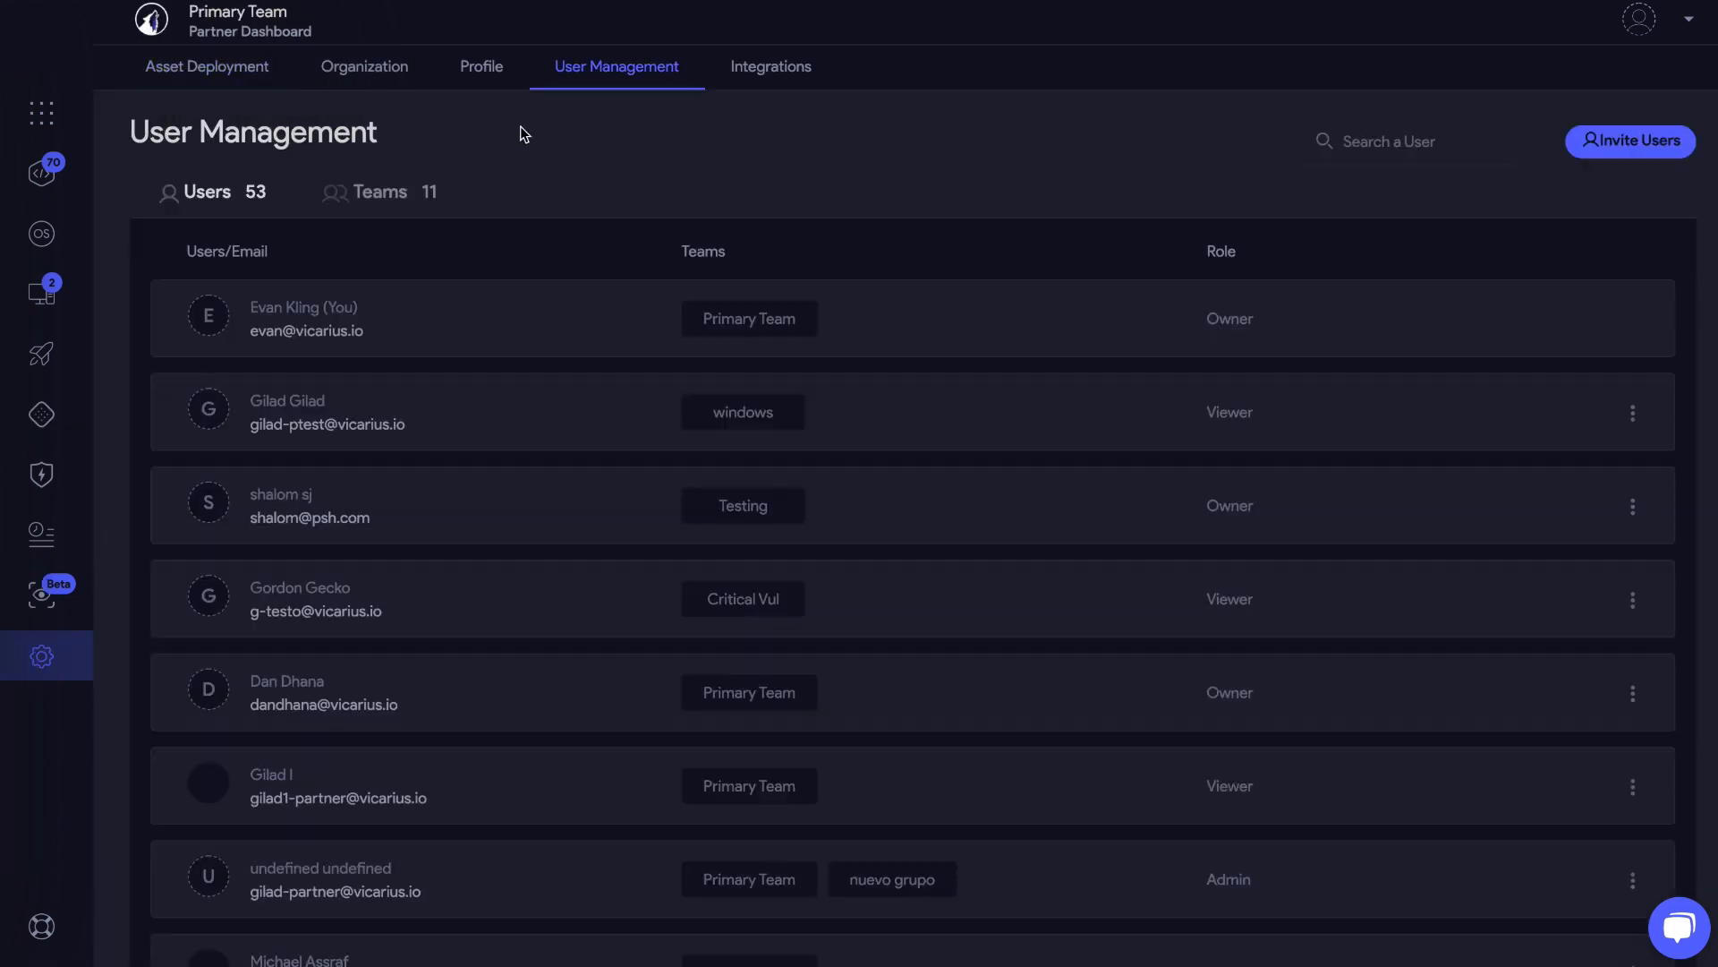
Manage the Shared Asset Groups for the Testing team from the Teams list
{"action": "left_click", "coordinate": [379, 191]}
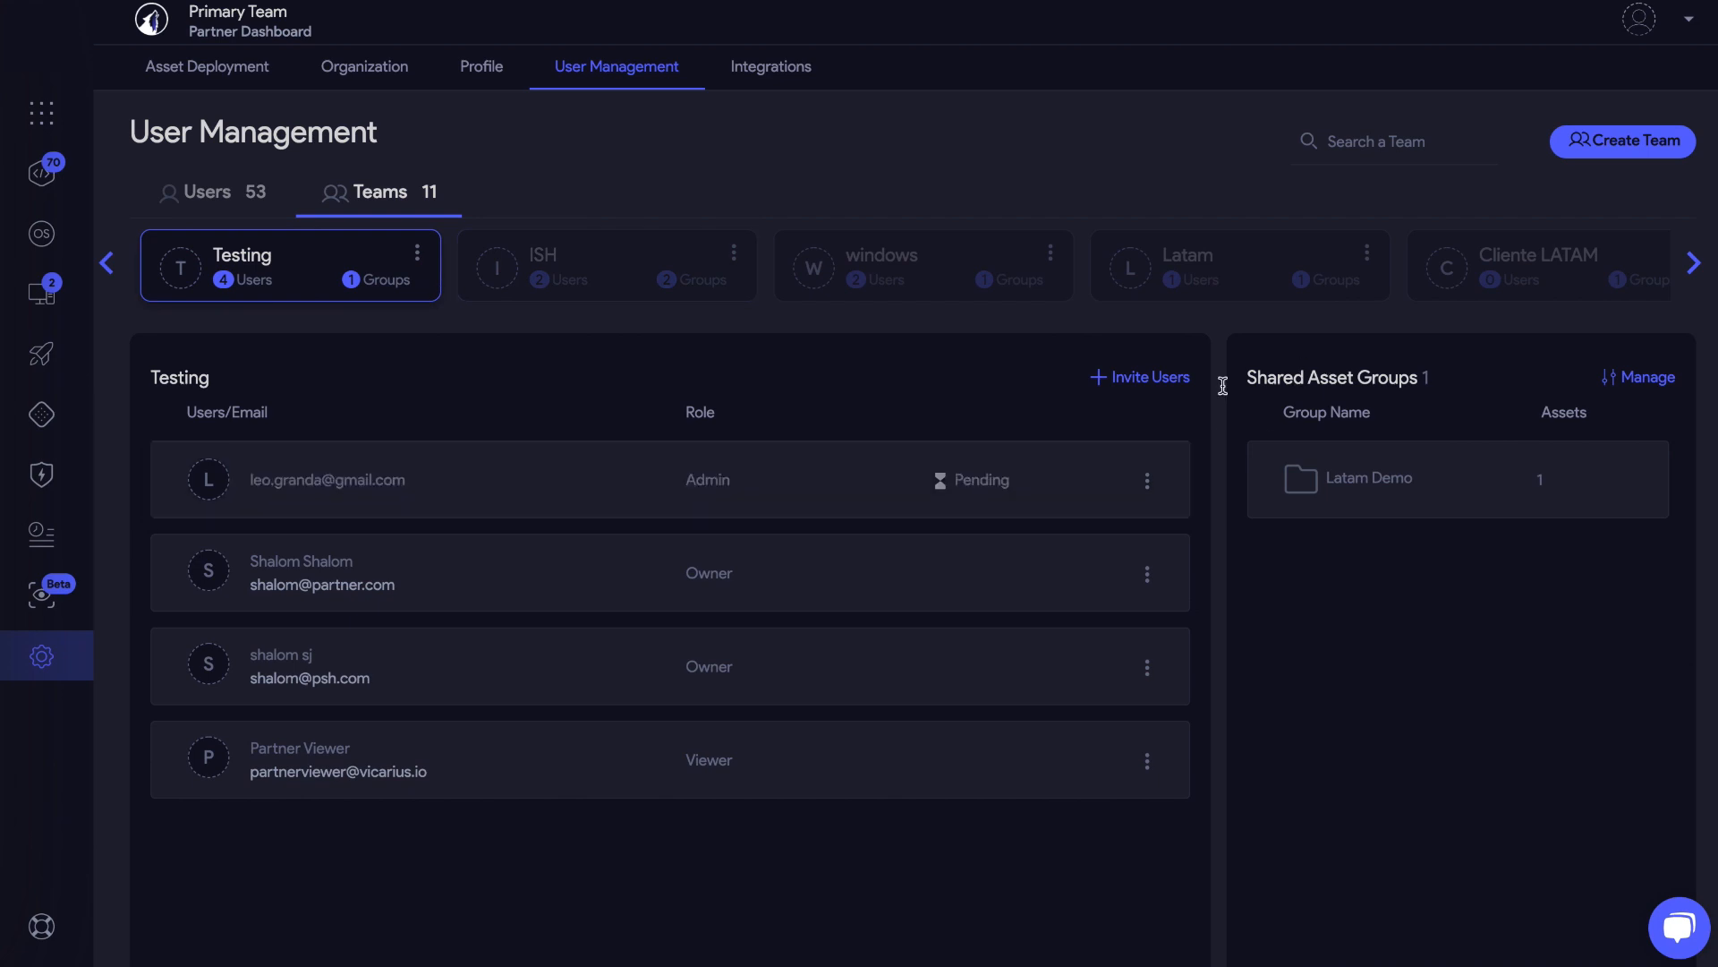
{"action": "left_click", "coordinate": [1644, 378]}
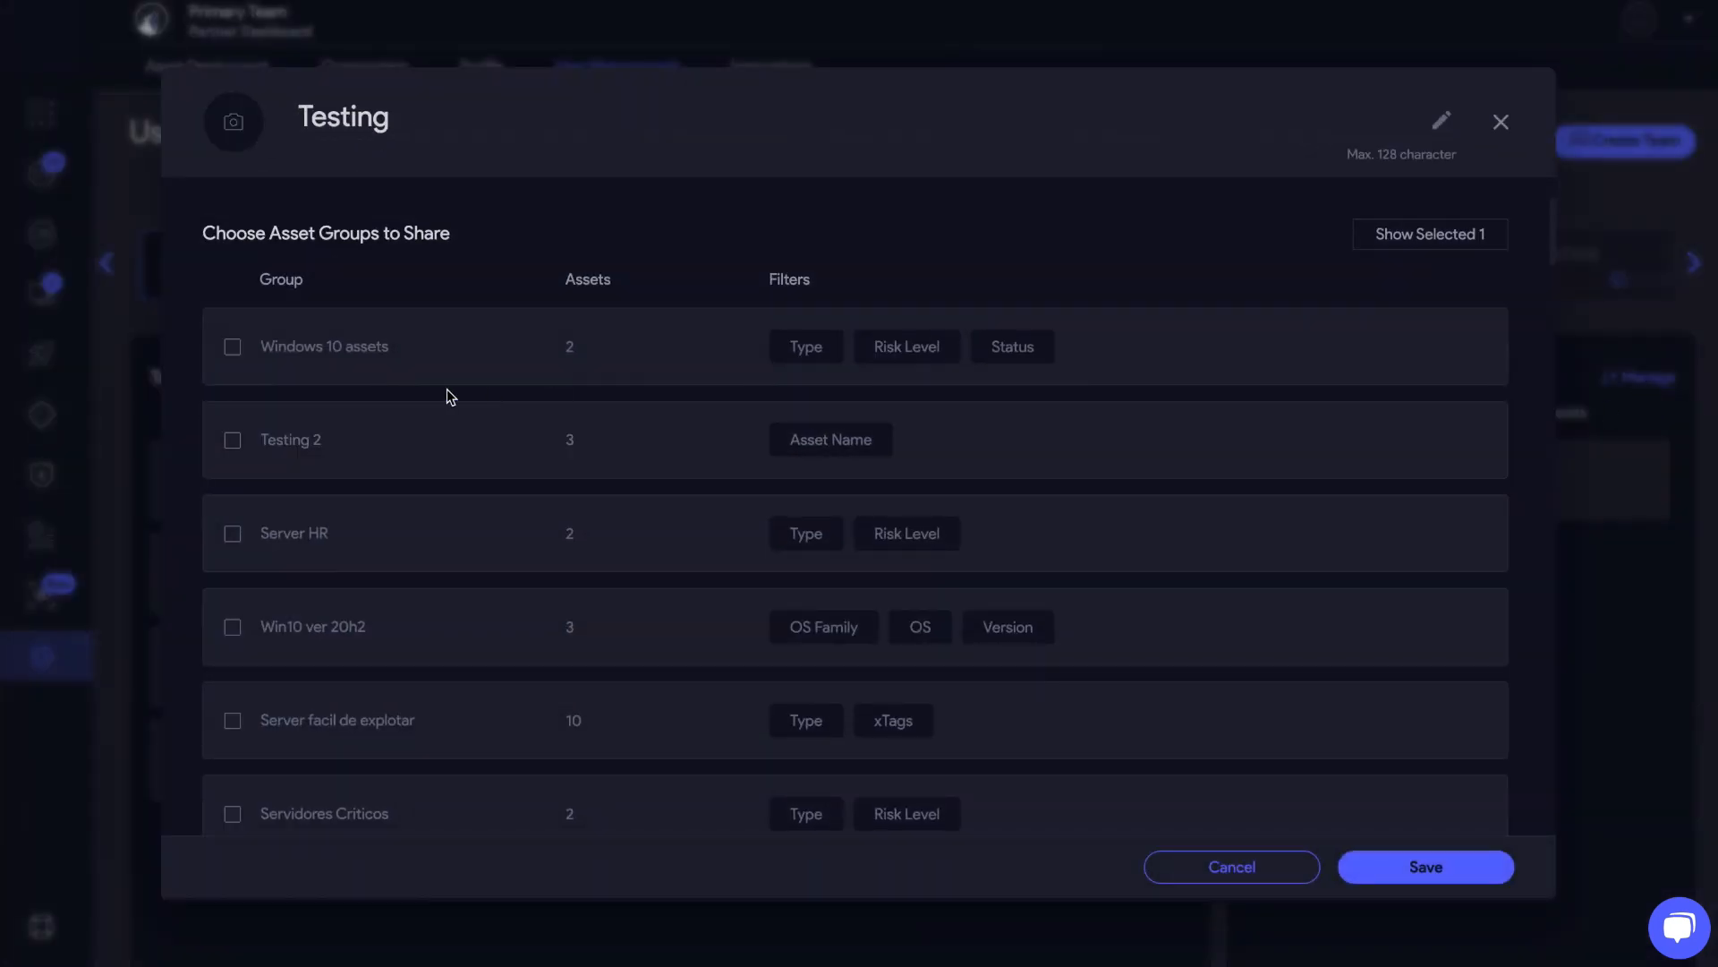